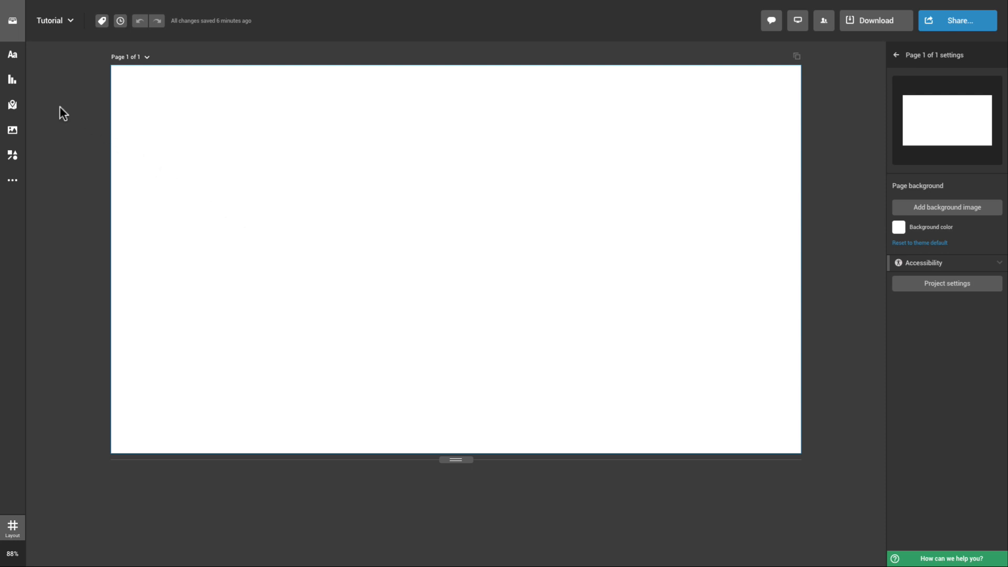
Add a Bar chart from the use-case-sorted library (search "bar") onto the blank page.
left_click(13, 78)
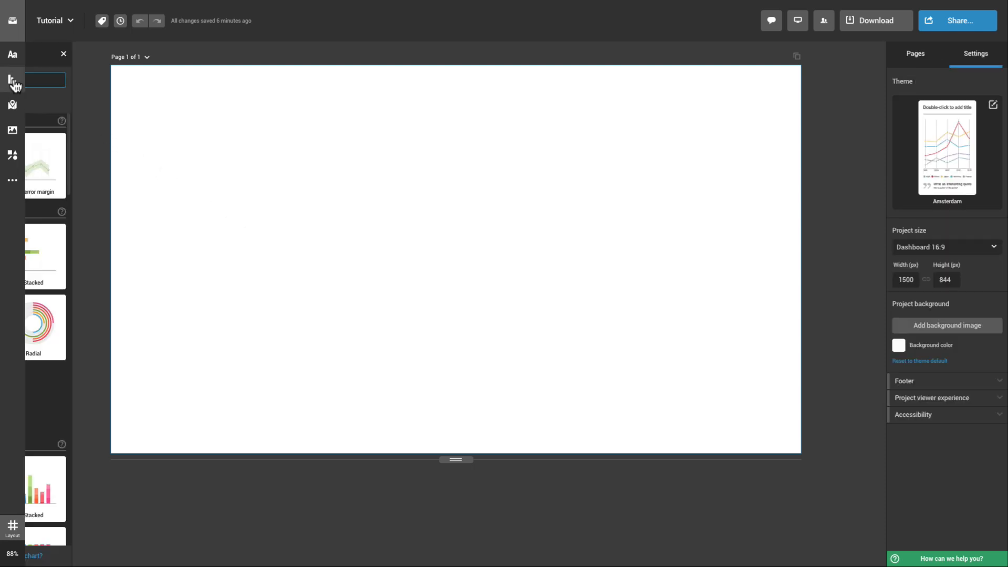
left_click(13, 80)
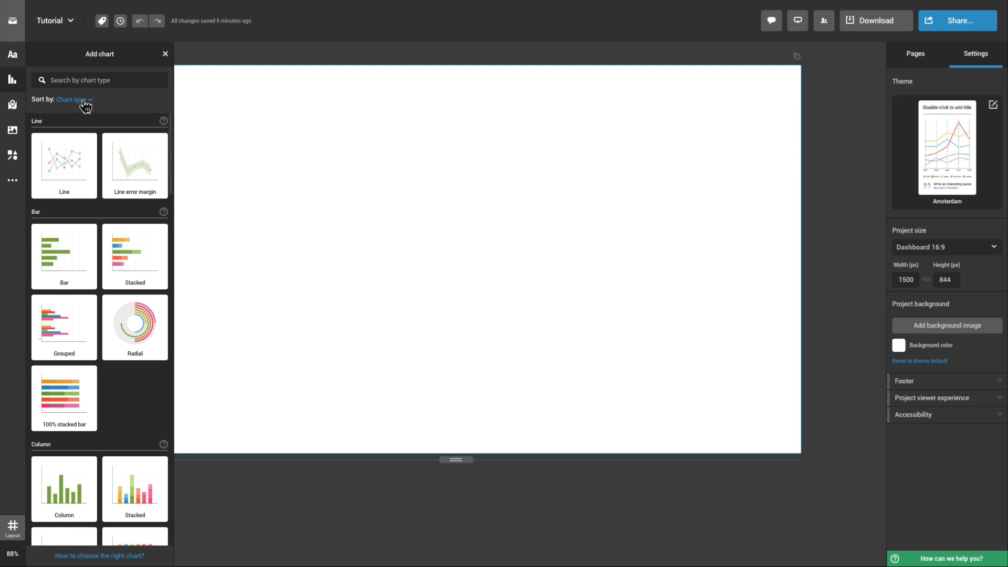
left_click(73, 100)
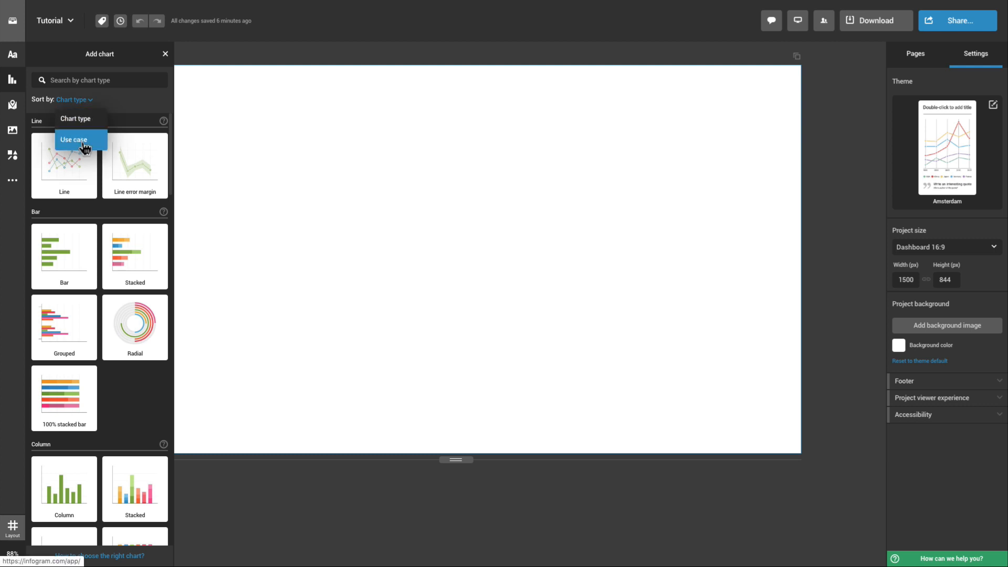
left_click(74, 140)
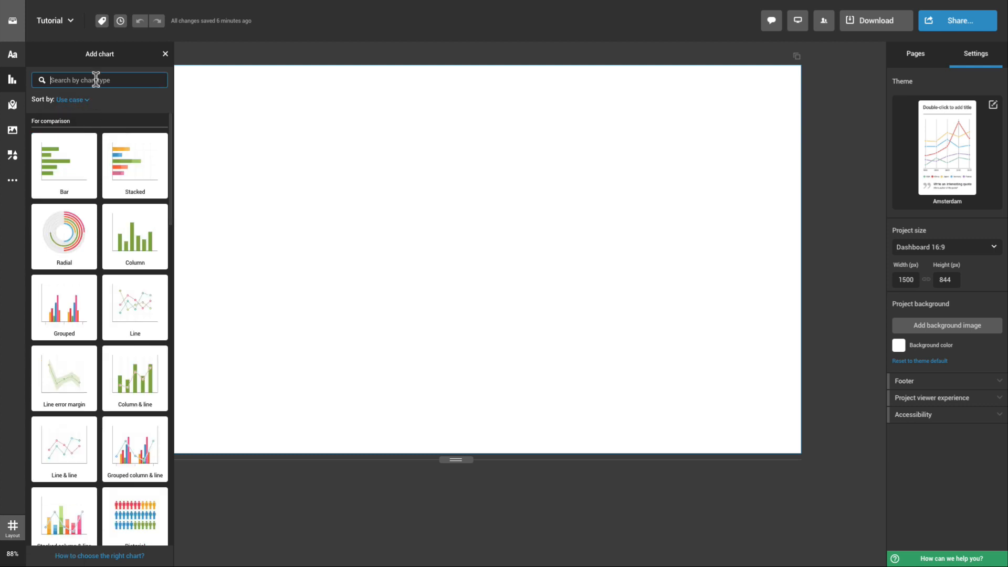
type("bar")
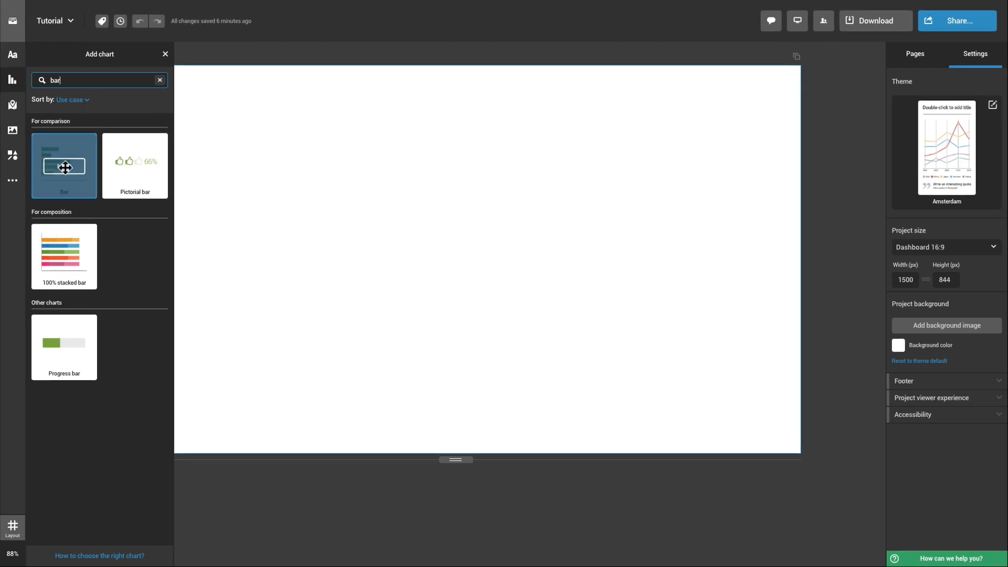
left_click(64, 165)
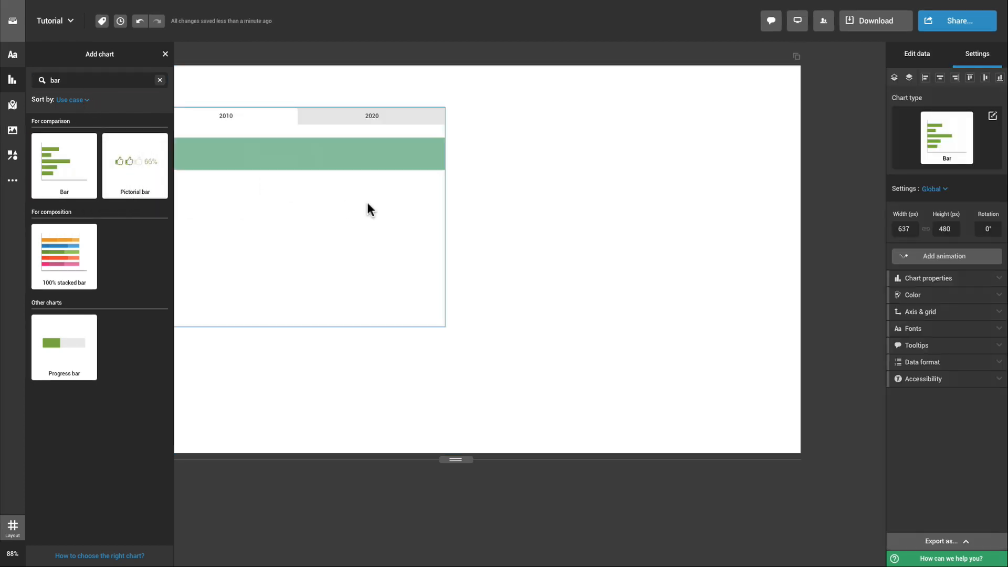
left_click(165, 53)
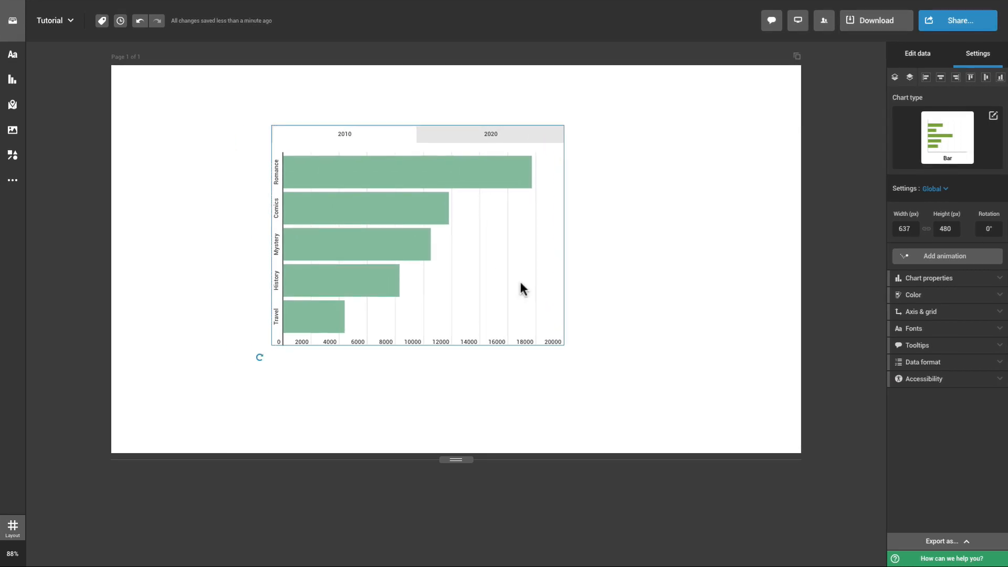
mouse_move(852, 125)
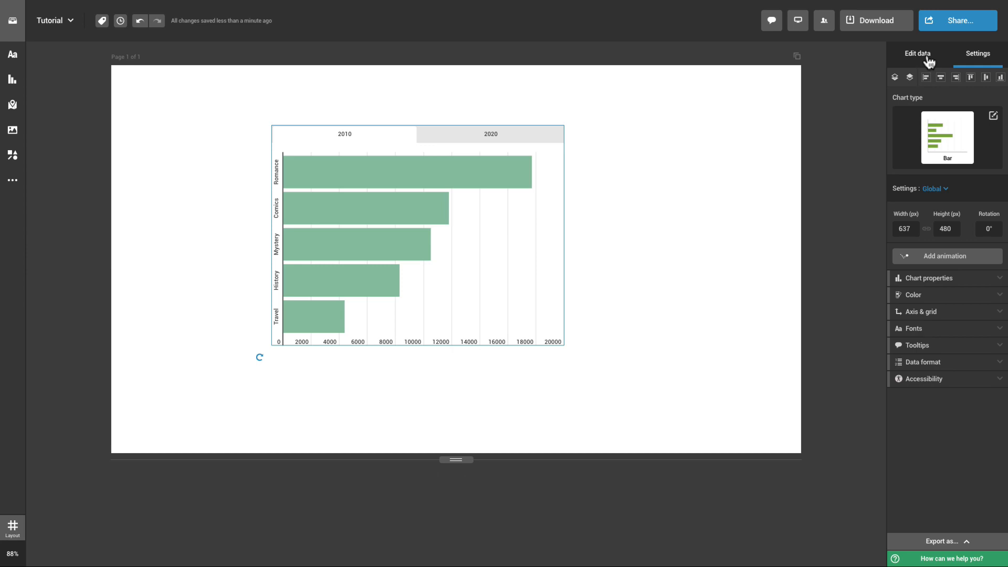
Upload Population by continent.xlsx as the chart's data, then start the online drive import.
left_click(918, 53)
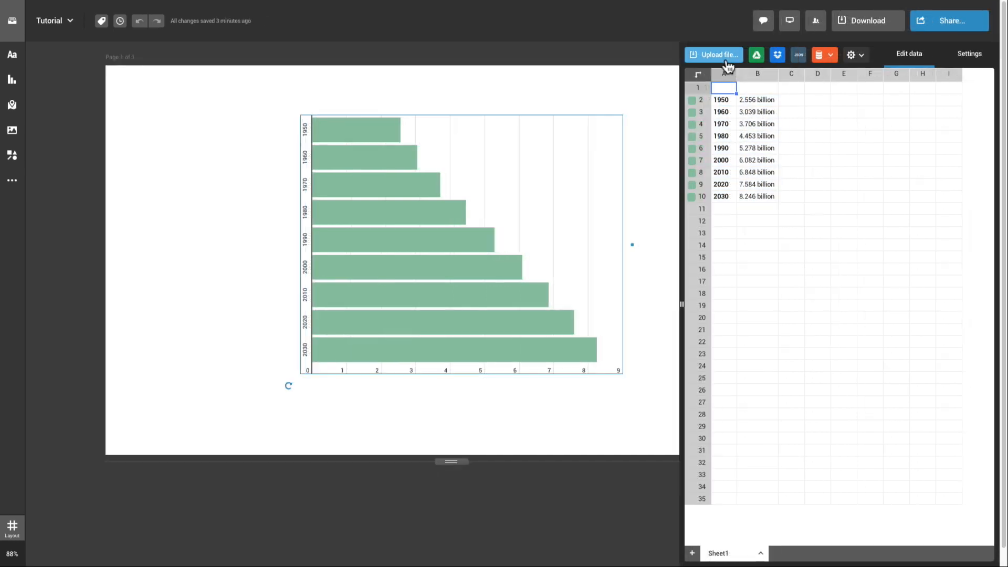
left_click(714, 55)
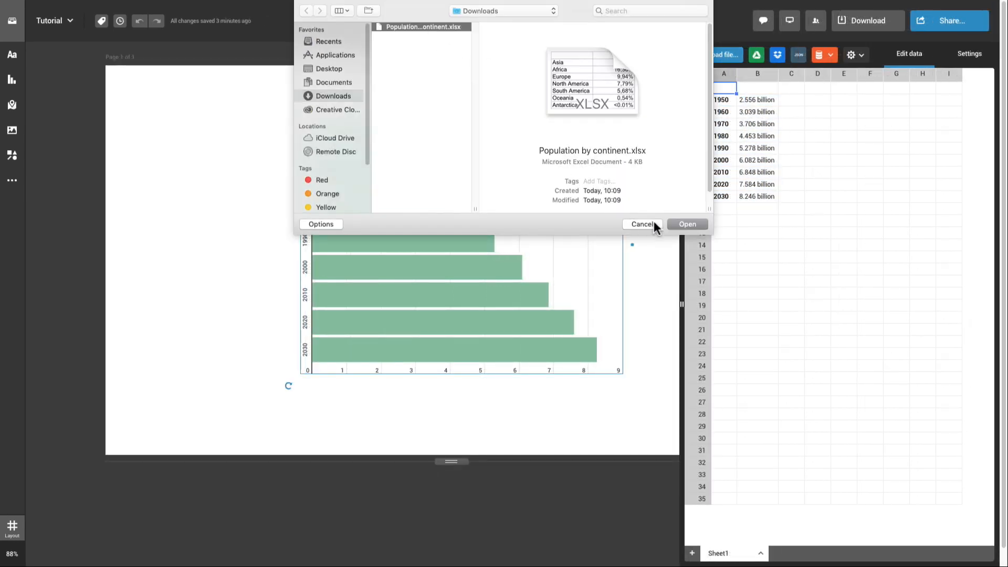
left_click(686, 223)
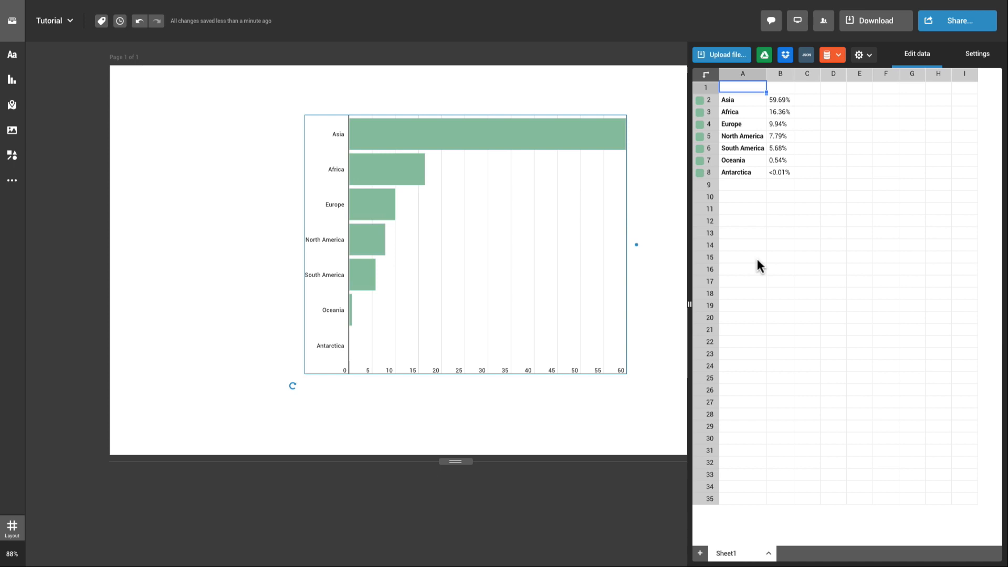
left_click(764, 54)
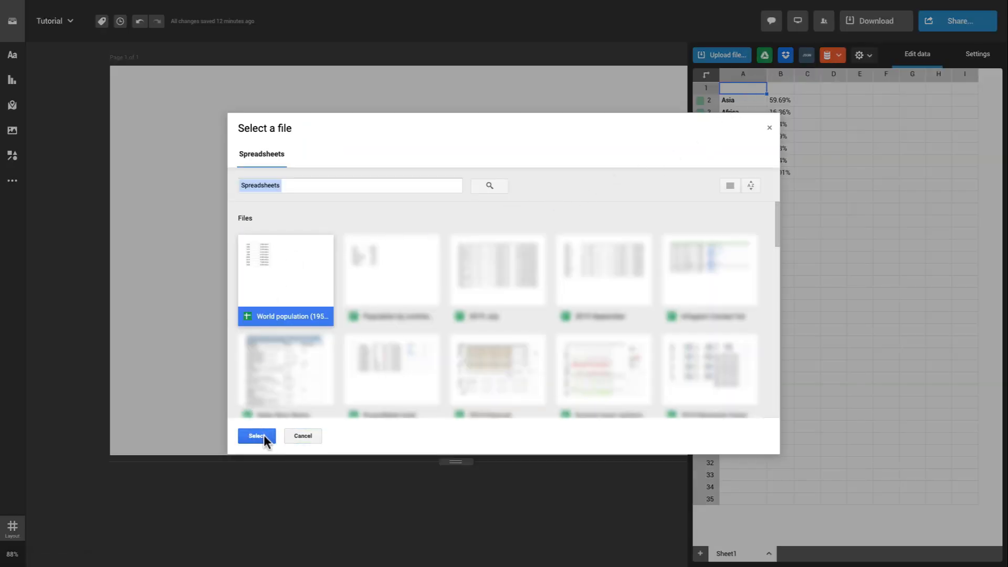
Connect the World population drive spreadsheet with Auto update on, then start a Dropbox connection.
left_click(256, 435)
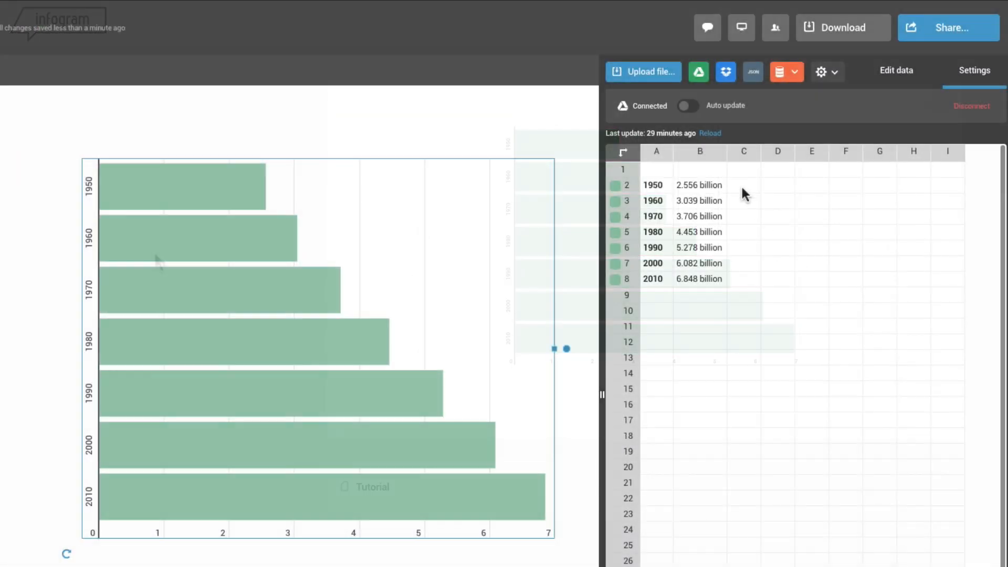
left_click(687, 105)
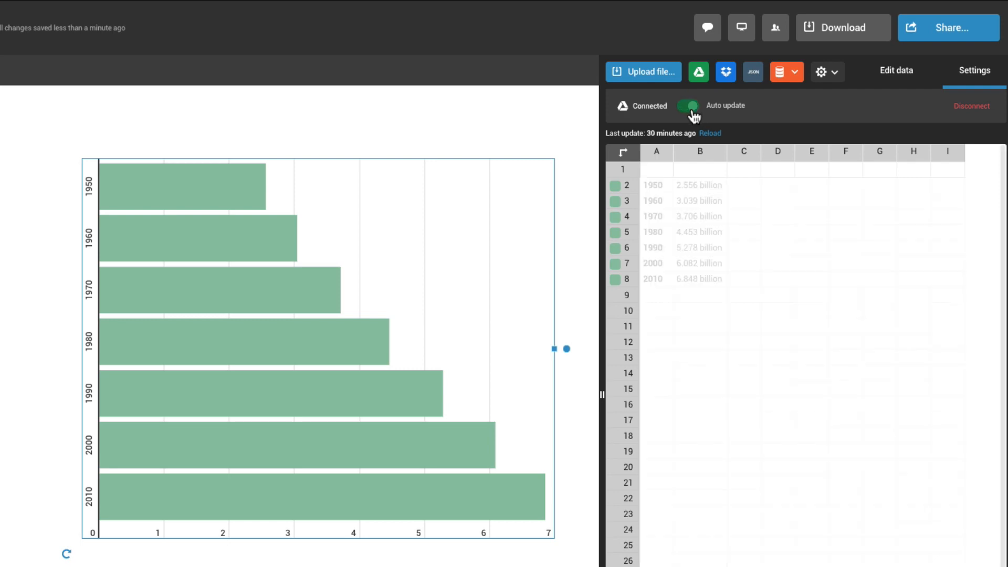
left_click(726, 70)
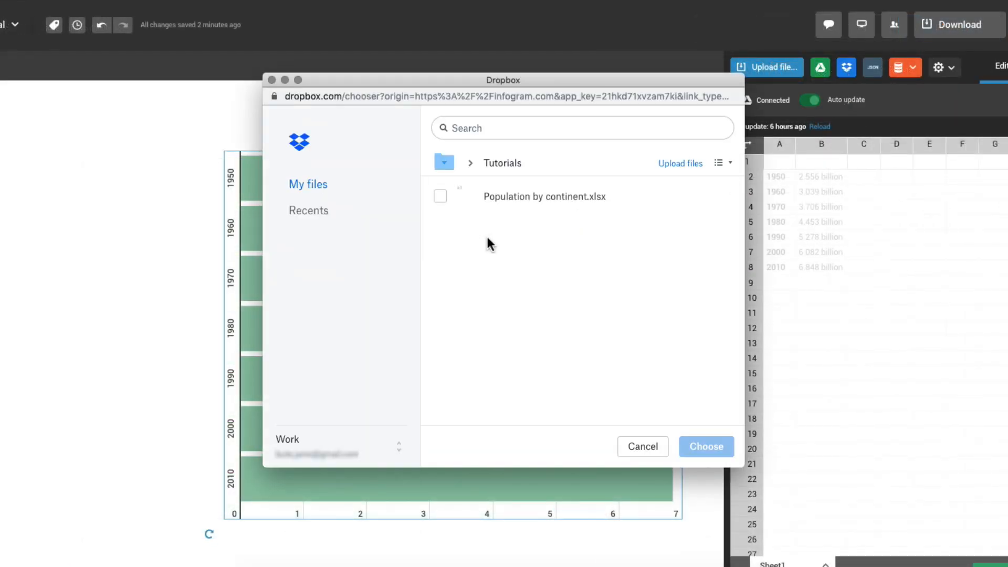
Load Population by continent.xlsx from Dropbox into the chart.
left_click(440, 196)
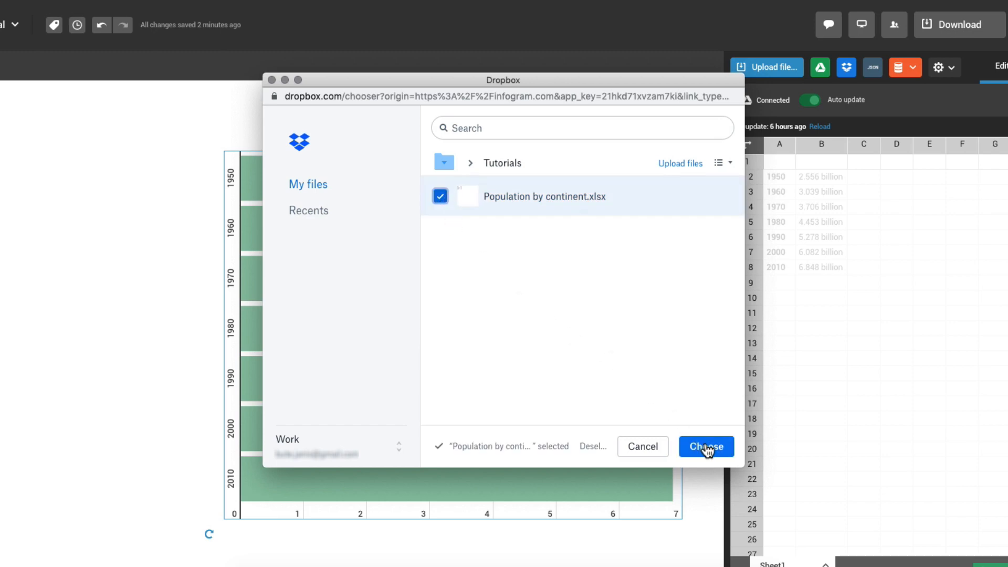
left_click(706, 447)
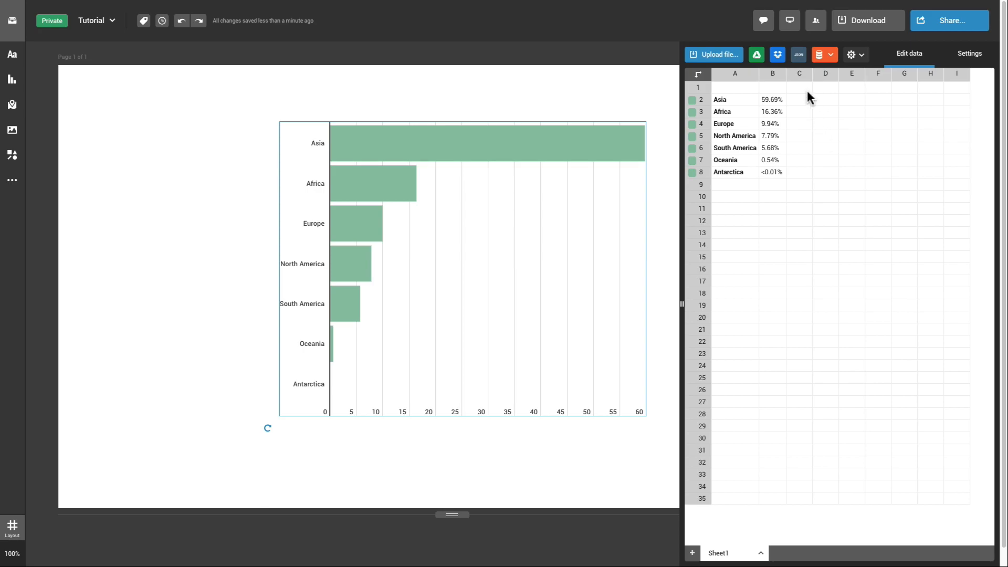
left_click(798, 54)
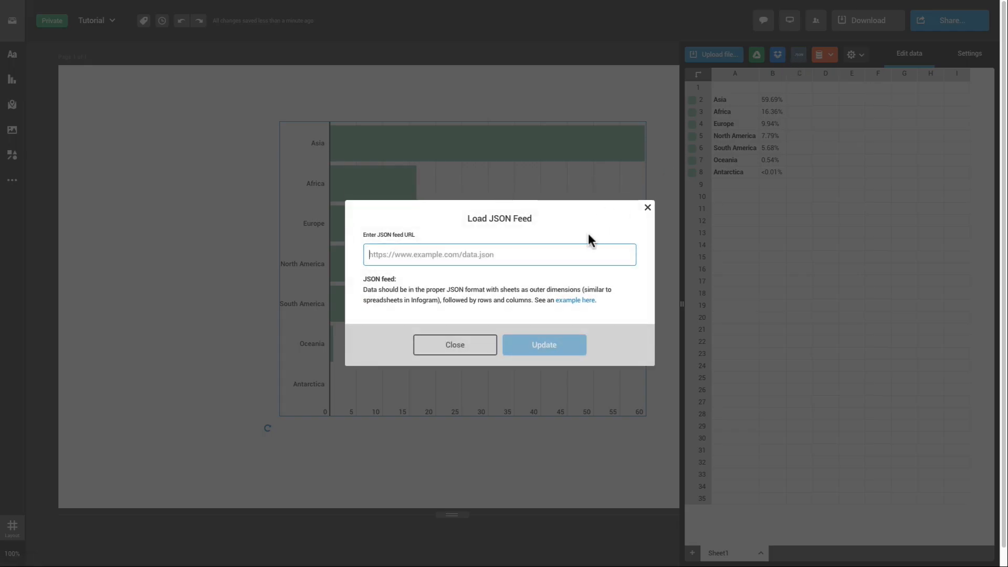
type("https://infogram.com/api/examples/live.json")
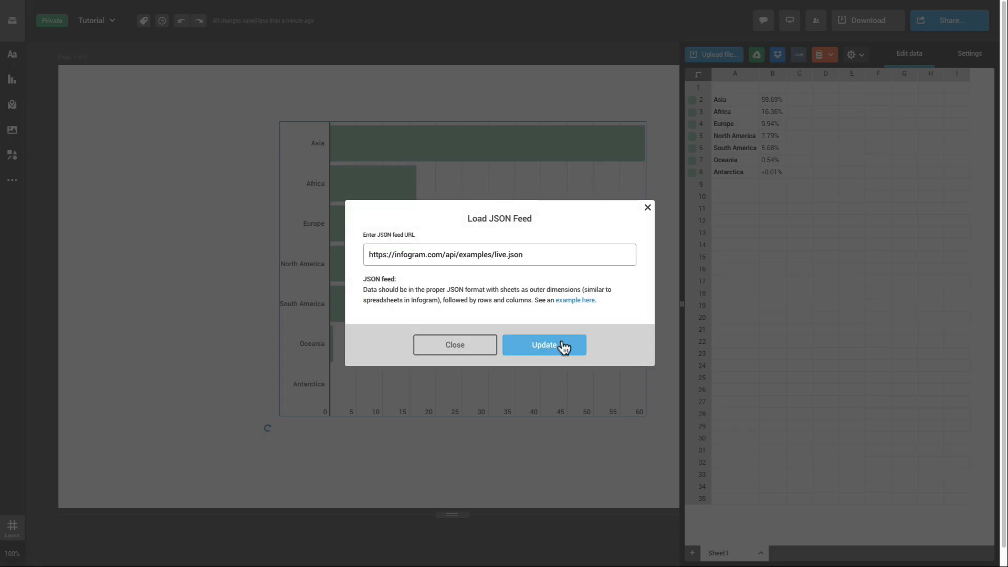
left_click(544, 344)
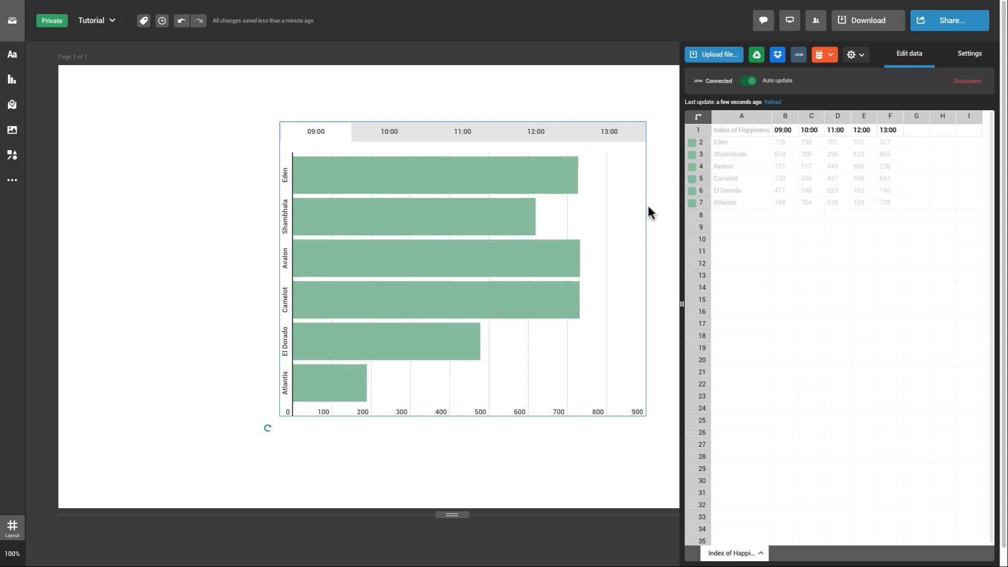
left_click(748, 81)
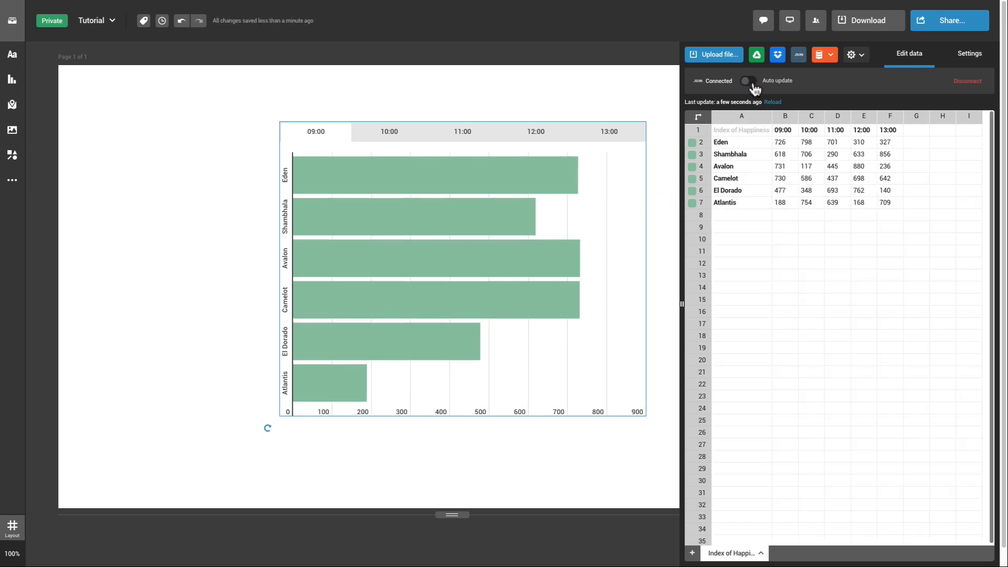
left_click(747, 81)
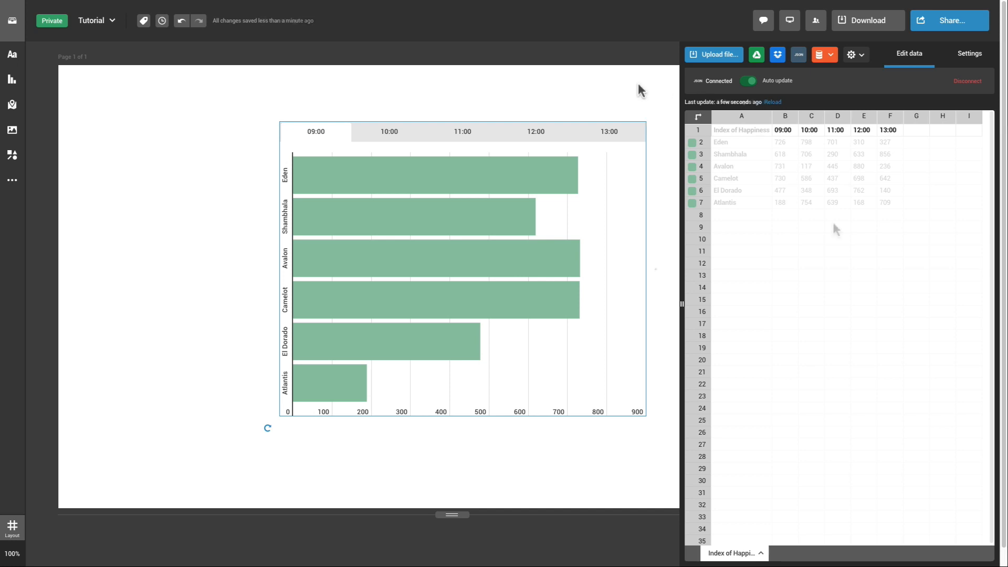
left_click(832, 53)
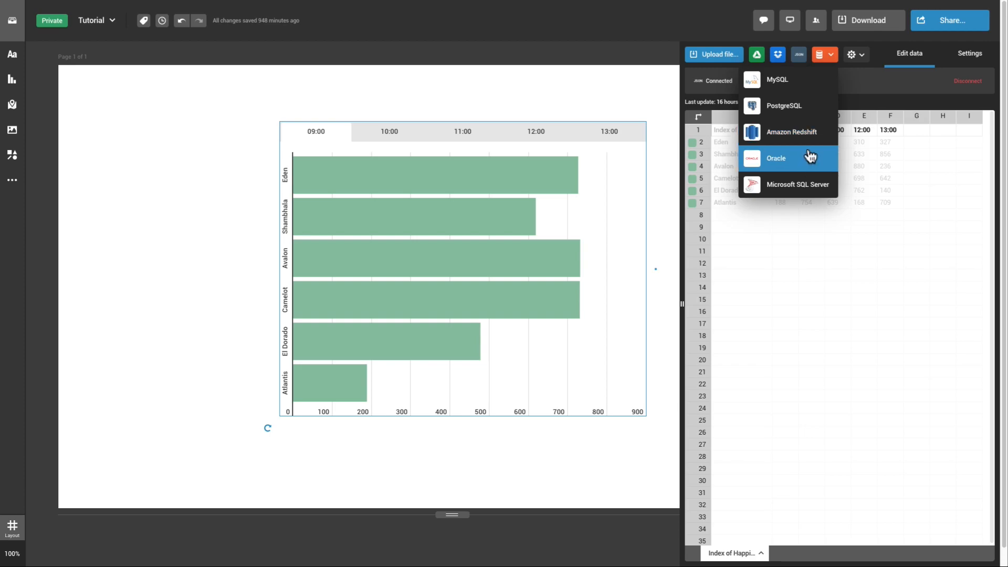
left_click(801, 185)
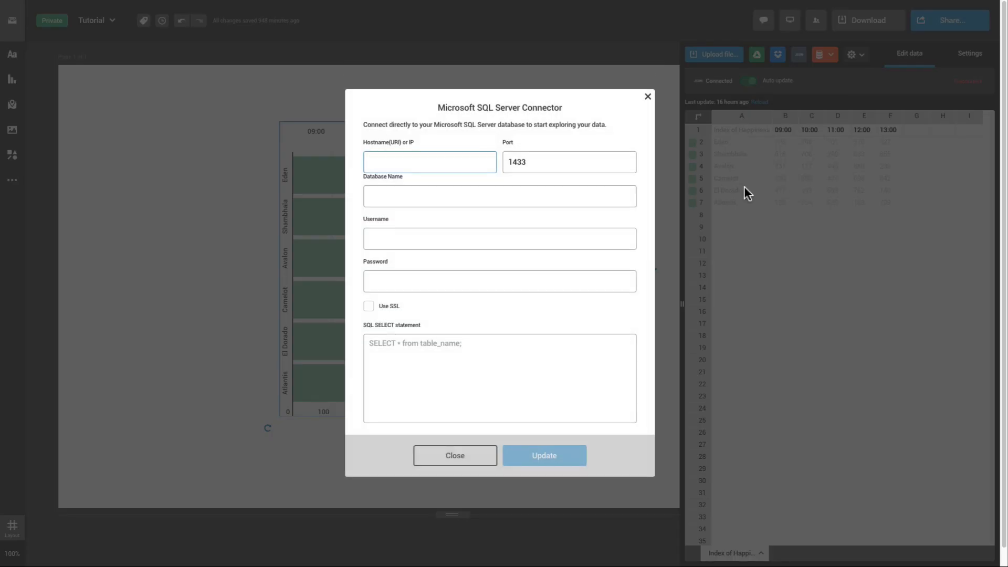
left_click(455, 454)
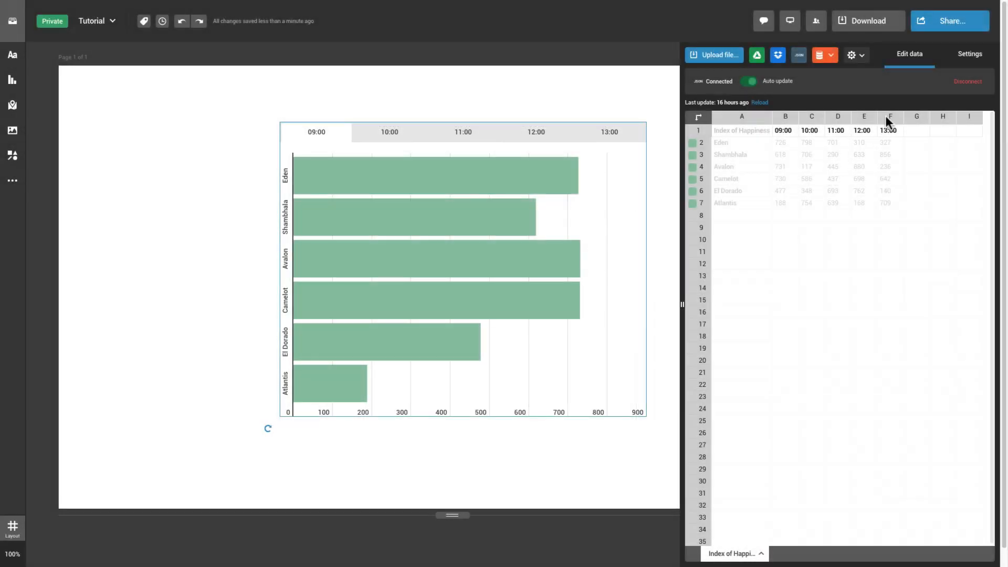
Change the chart type from Bar to Column in Settings.
left_click(976, 53)
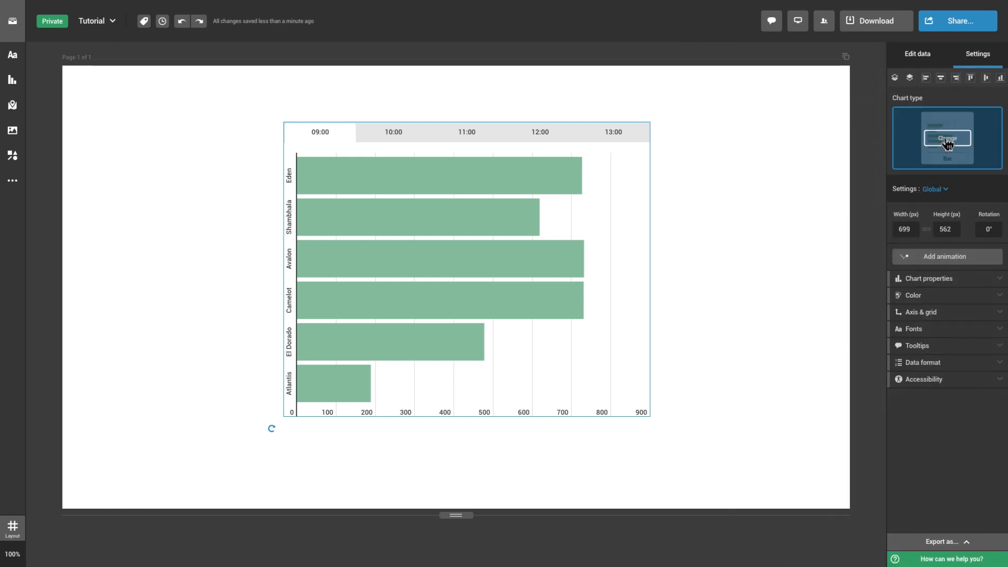
left_click(947, 137)
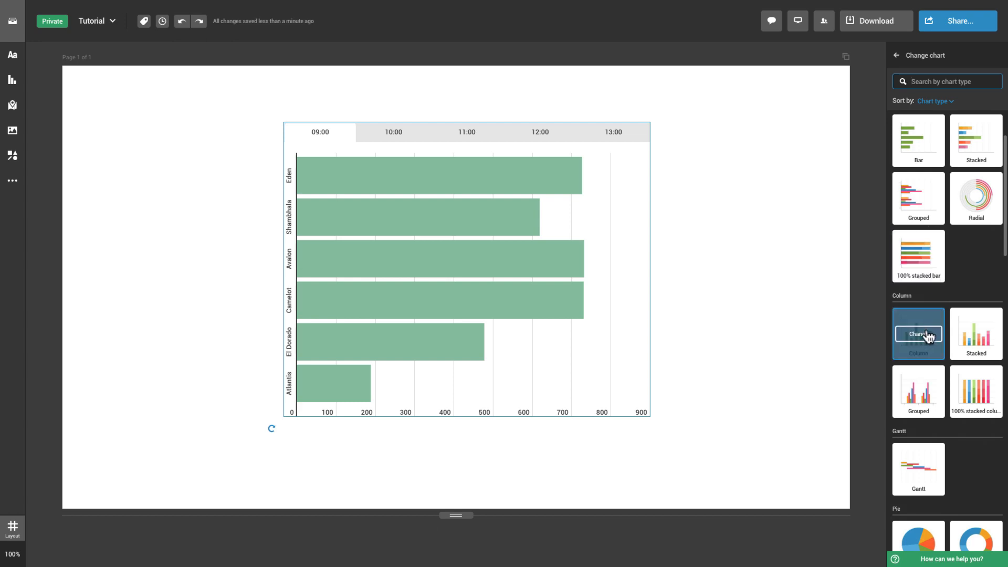
left_click(918, 334)
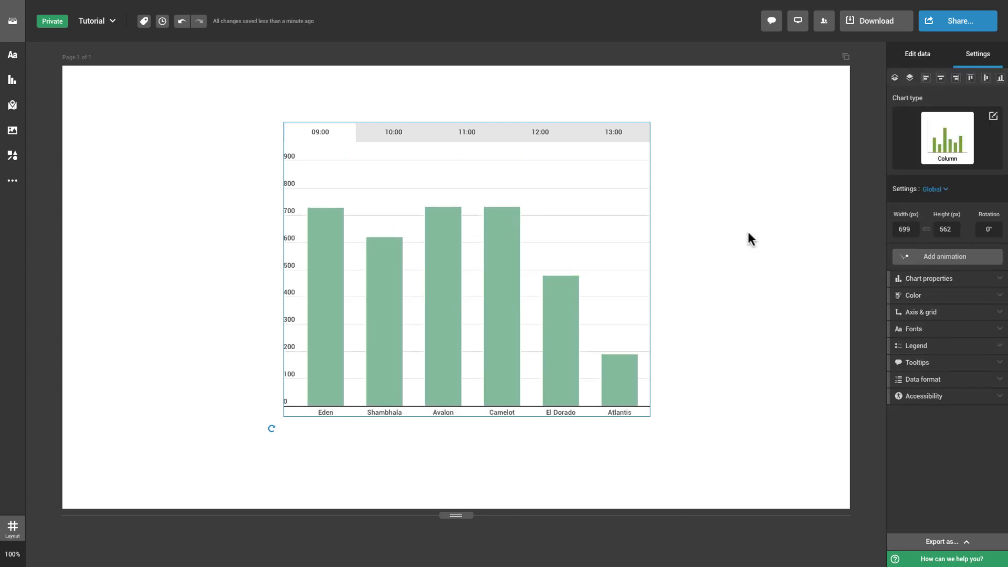